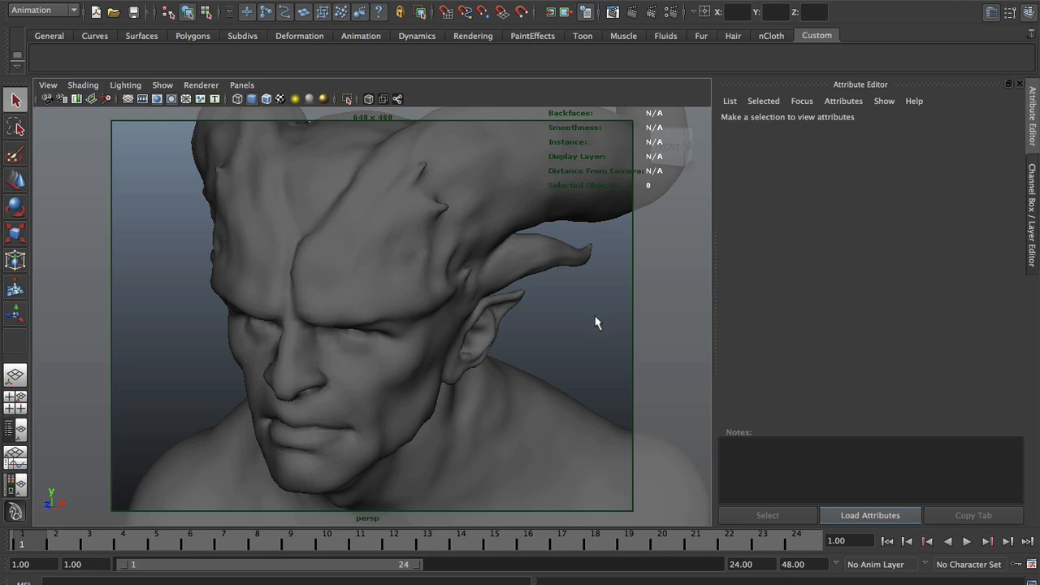
pyautogui.moveTo(591, 325)
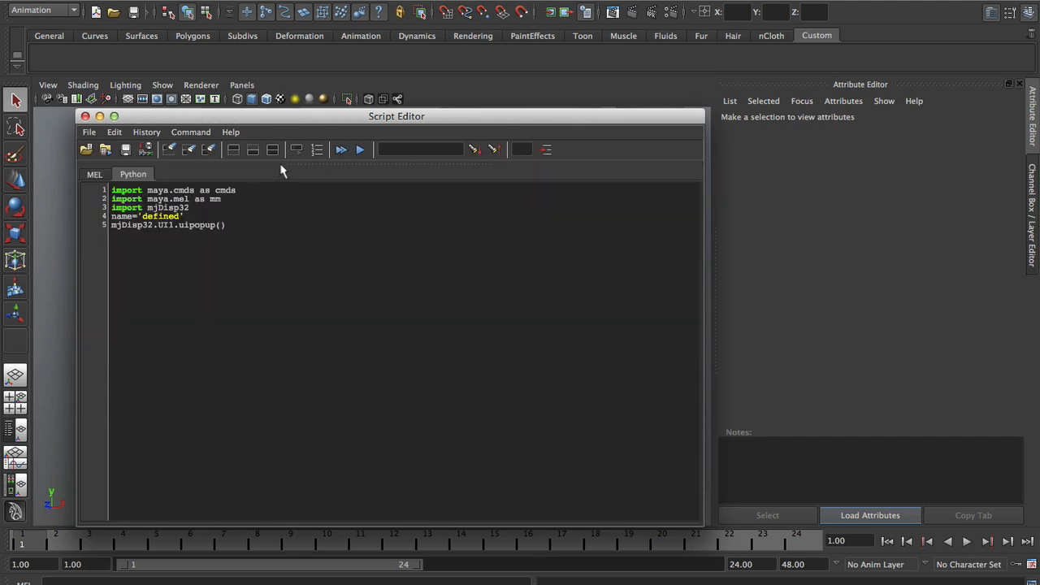
# - Switch the displacement script to a Python tab and select all of its code
pyautogui.moveTo(396, 115); pyautogui.dragTo(510, 112)
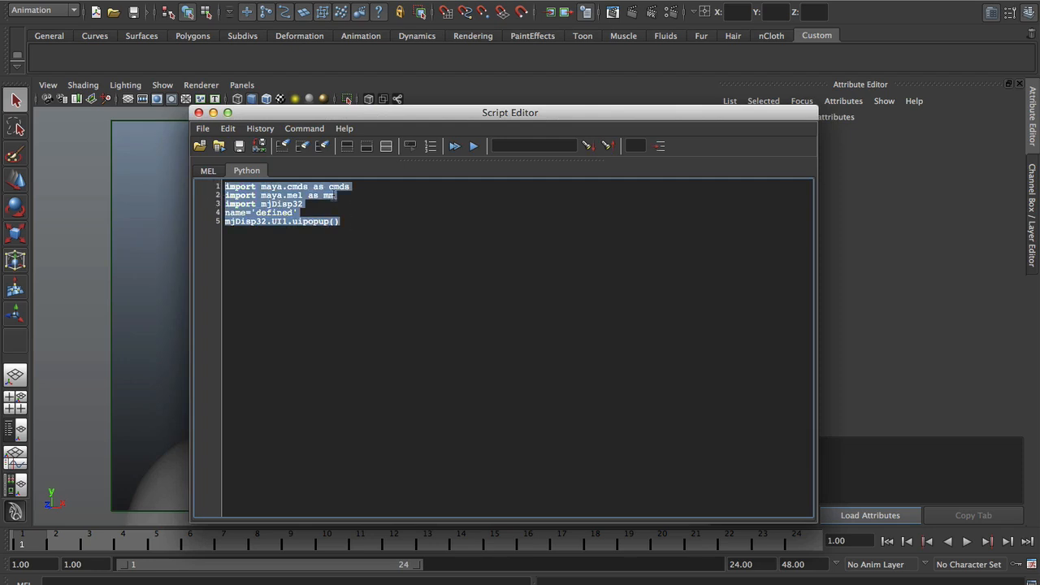
pyautogui.rightClick(413, 218)
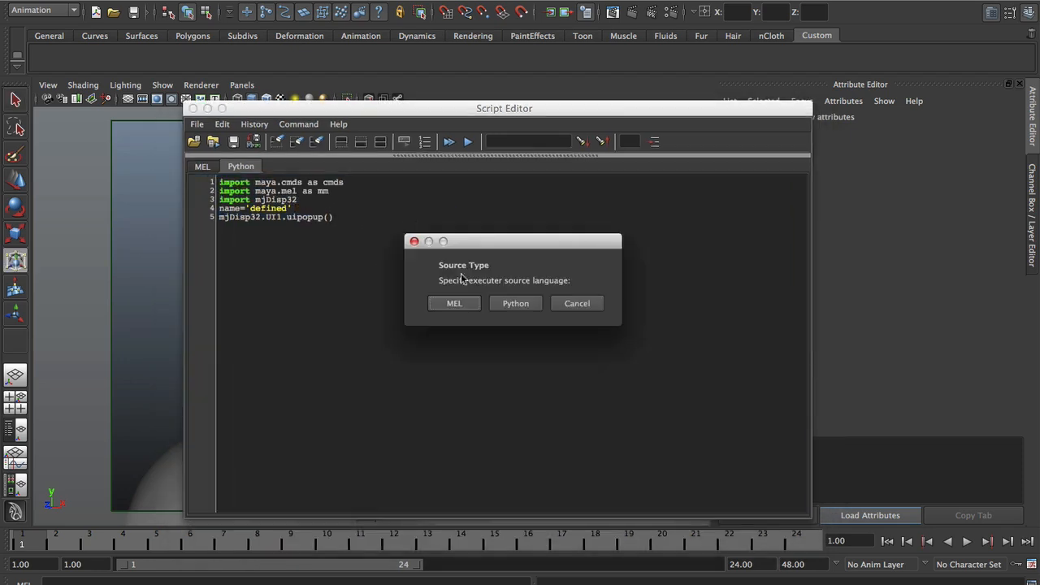
pyautogui.click(516, 303)
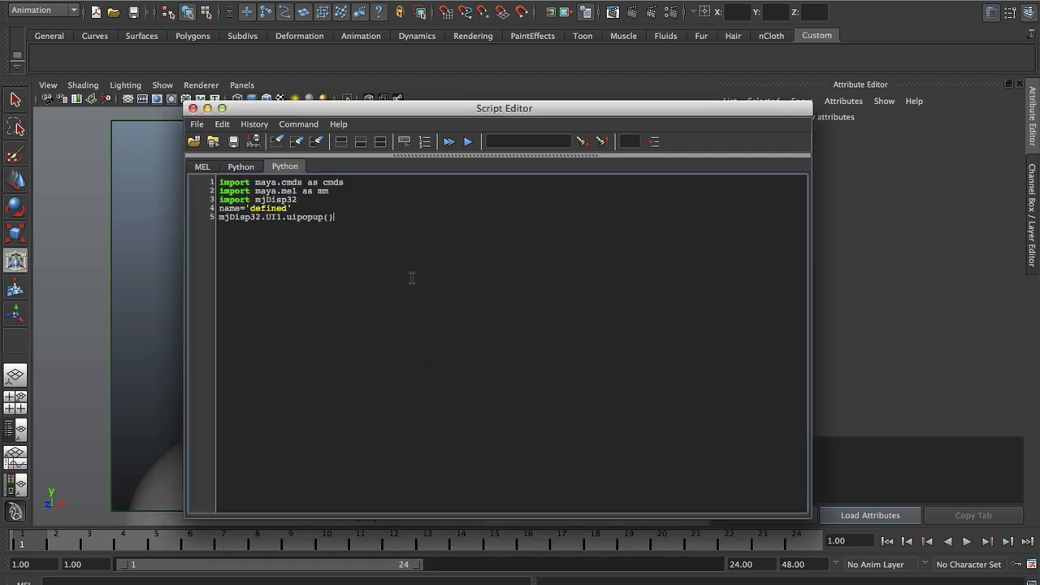
pyautogui.press('ctrl+a')
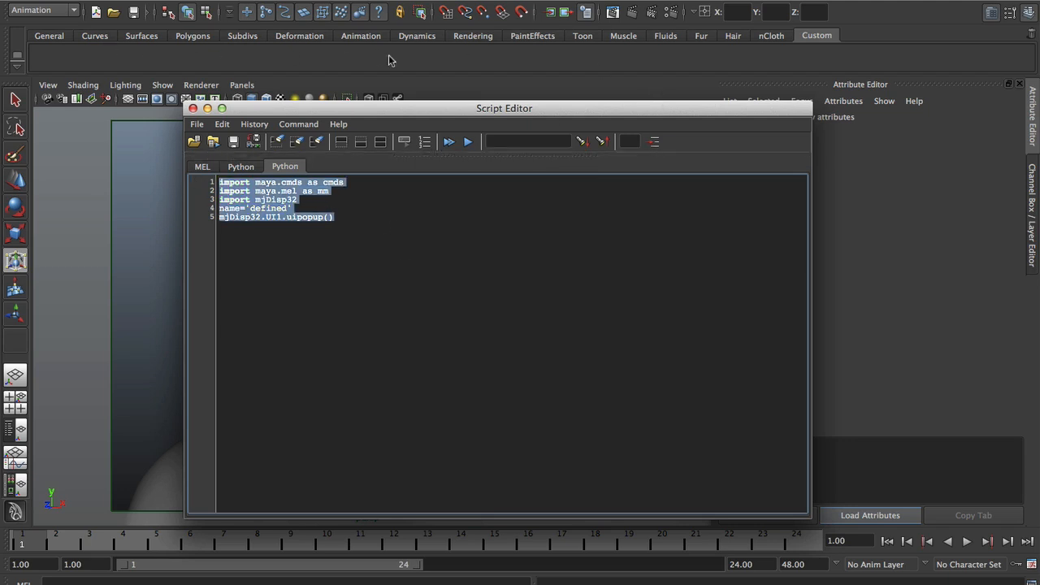
pyautogui.moveTo(328, 241)
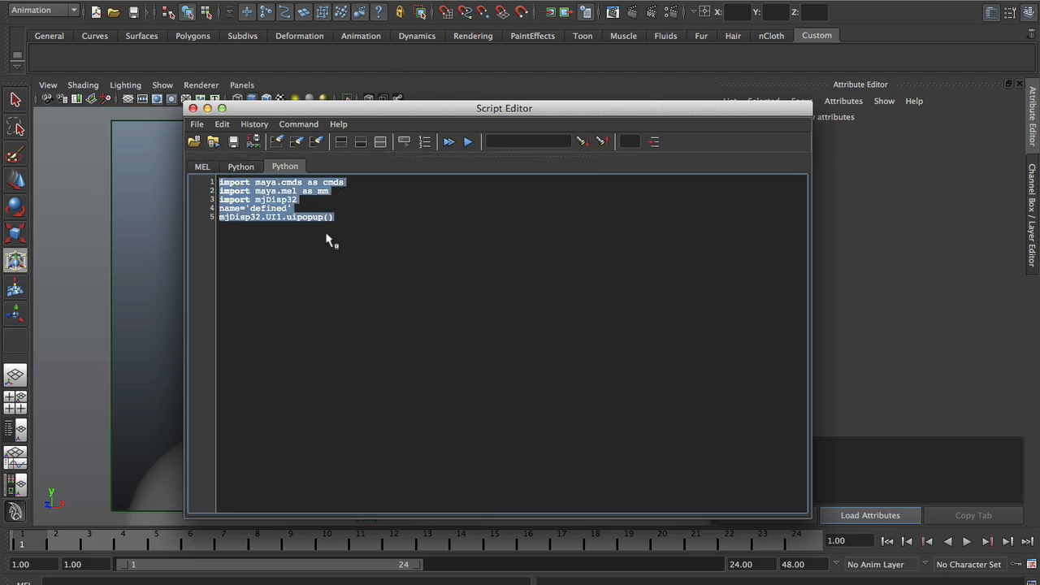
pyautogui.moveTo(264, 205)
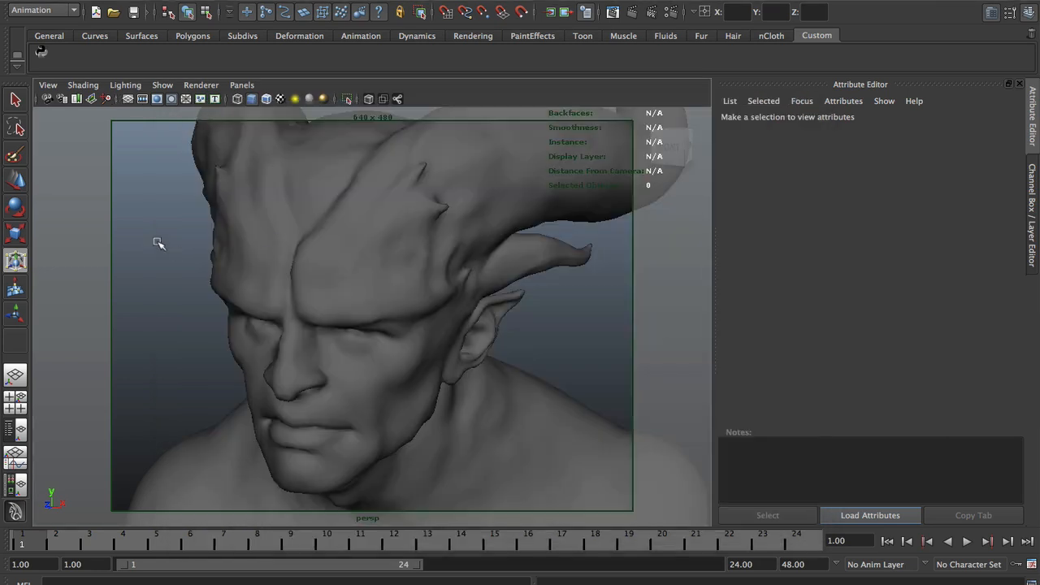
pyautogui.moveTo(39, 58)
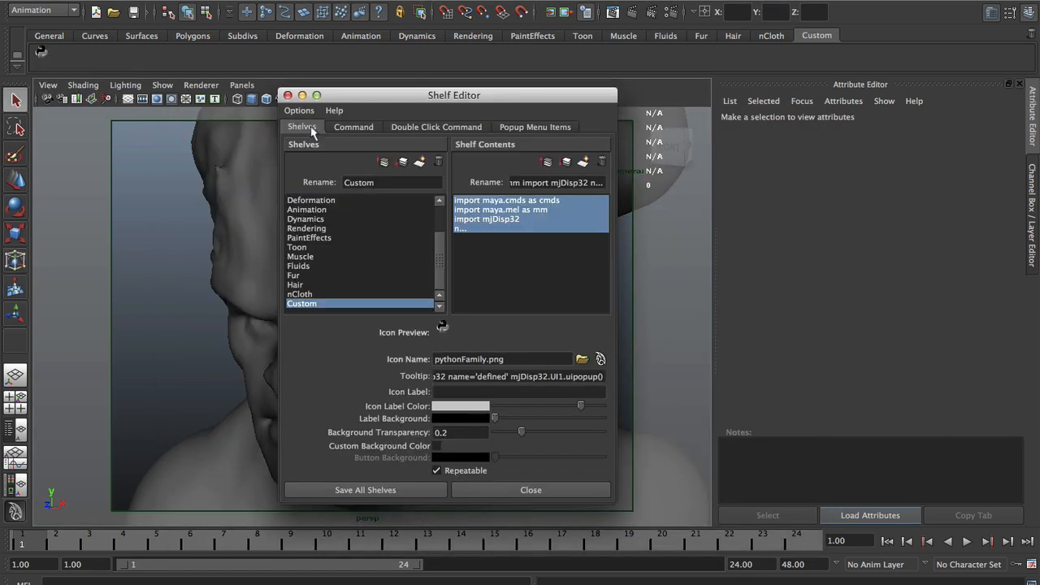
# - Label the new Custom shelf button DISP
pyautogui.write('DISP')
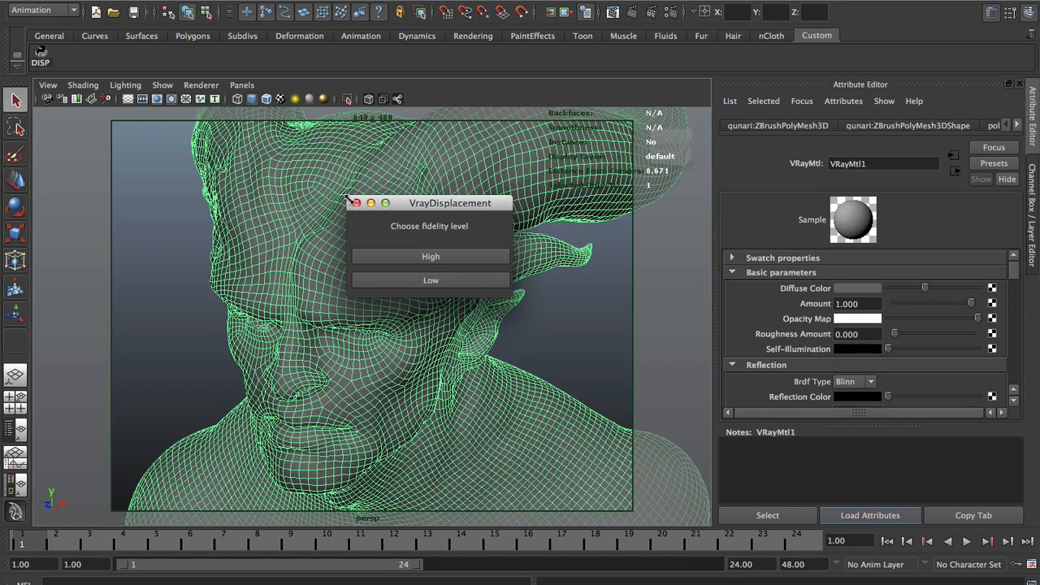
# - Run the DISP button on the head and choose Low fidelity in the VrayDisplacement dialog
pyautogui.moveTo(449, 201); pyautogui.dragTo(387, 212)
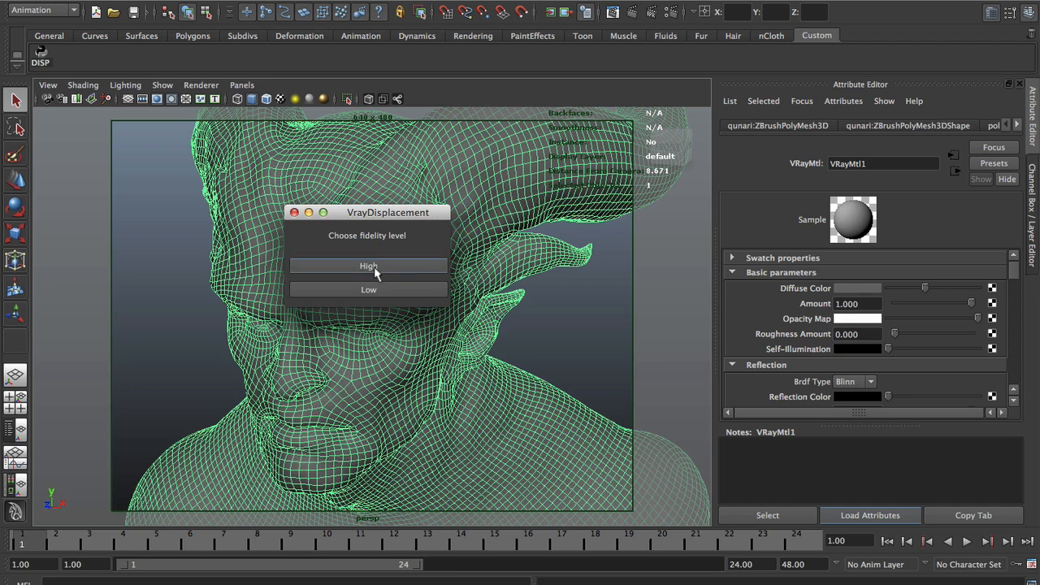
pyautogui.moveTo(398, 293)
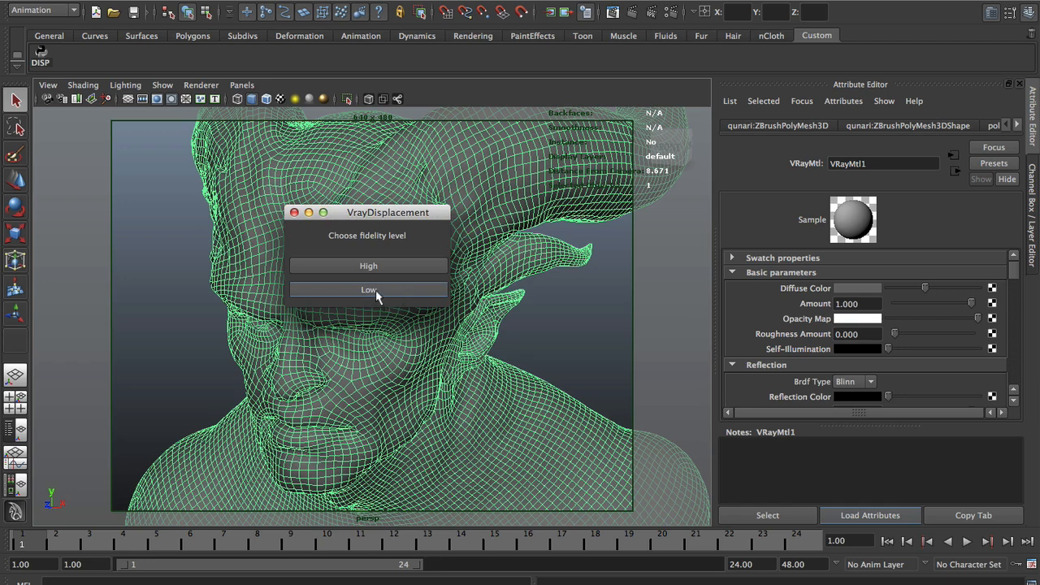
pyautogui.click(367, 289)
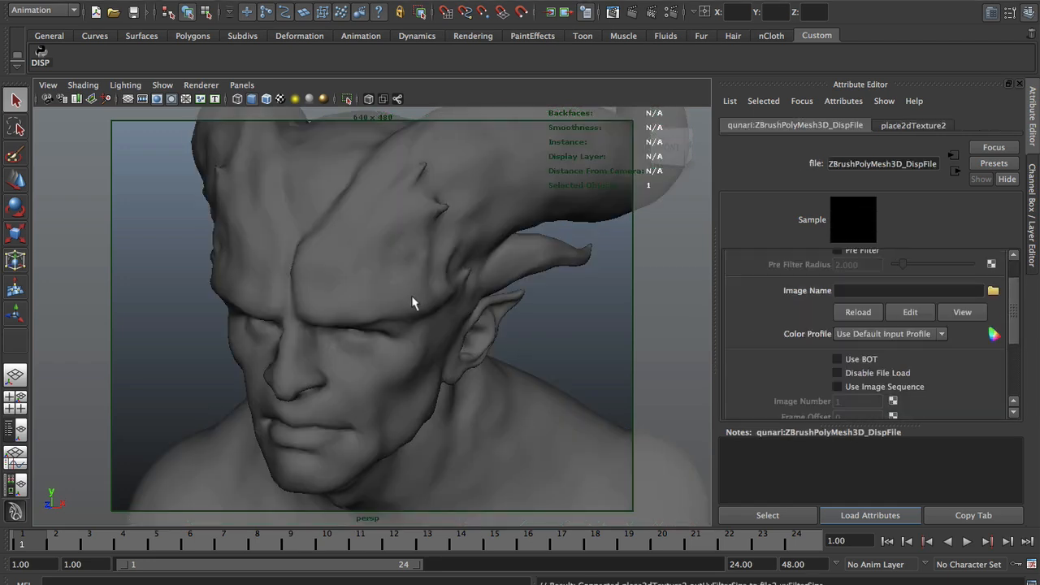
pyautogui.moveTo(766, 306)
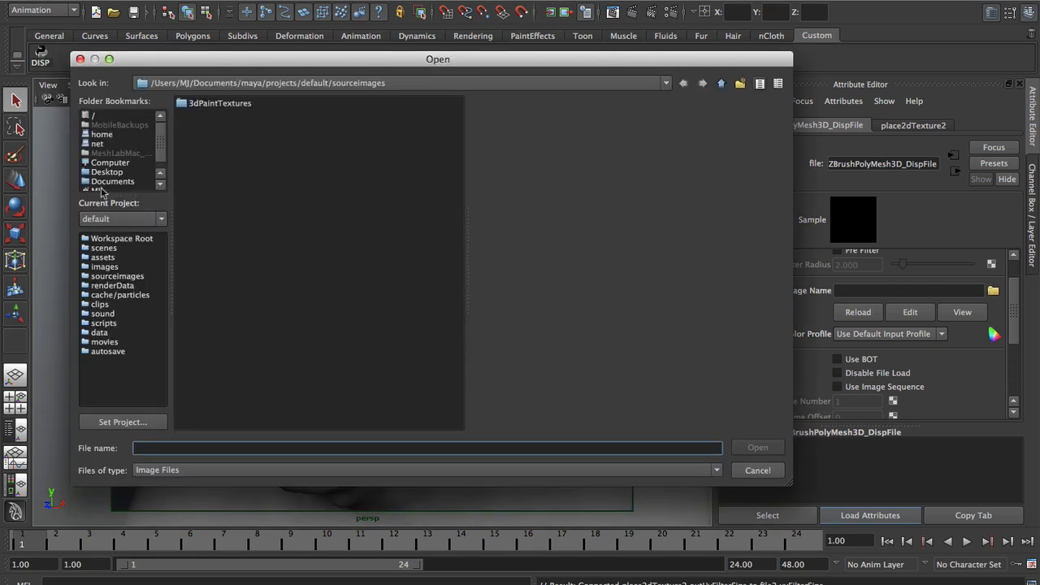
# - Load Skin_ZSphere_4-DM4096_u0_v0.exr from Desktop > DispScript as the displacement image
pyautogui.click(107, 172)
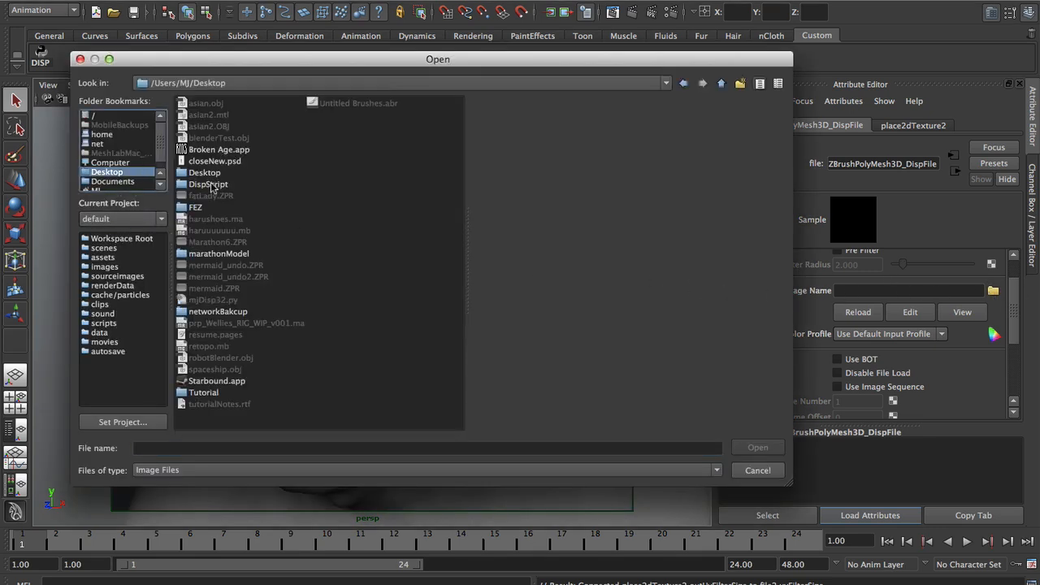
pyautogui.doubleClick(208, 183)
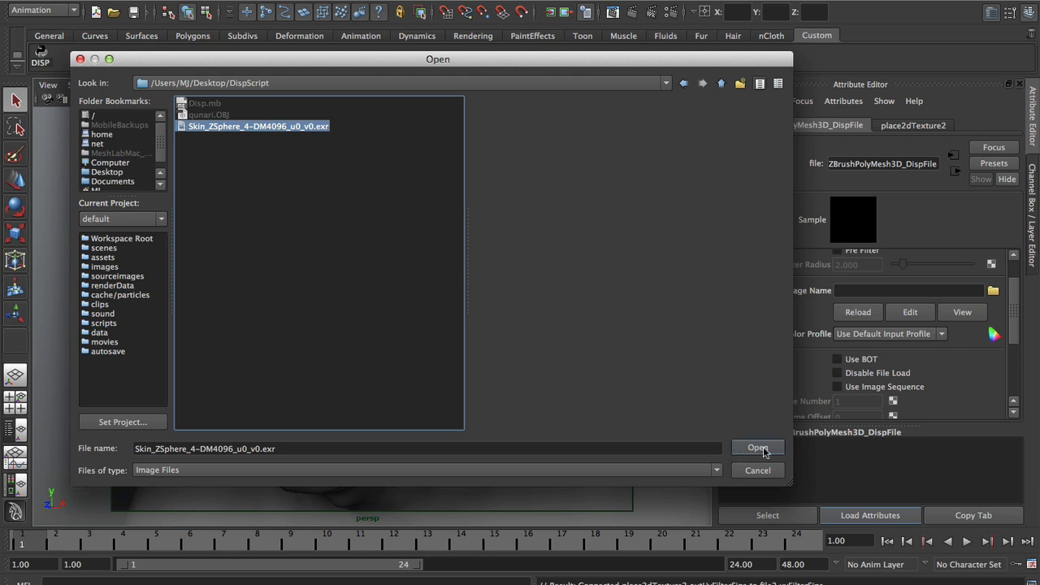
pyautogui.click(757, 449)
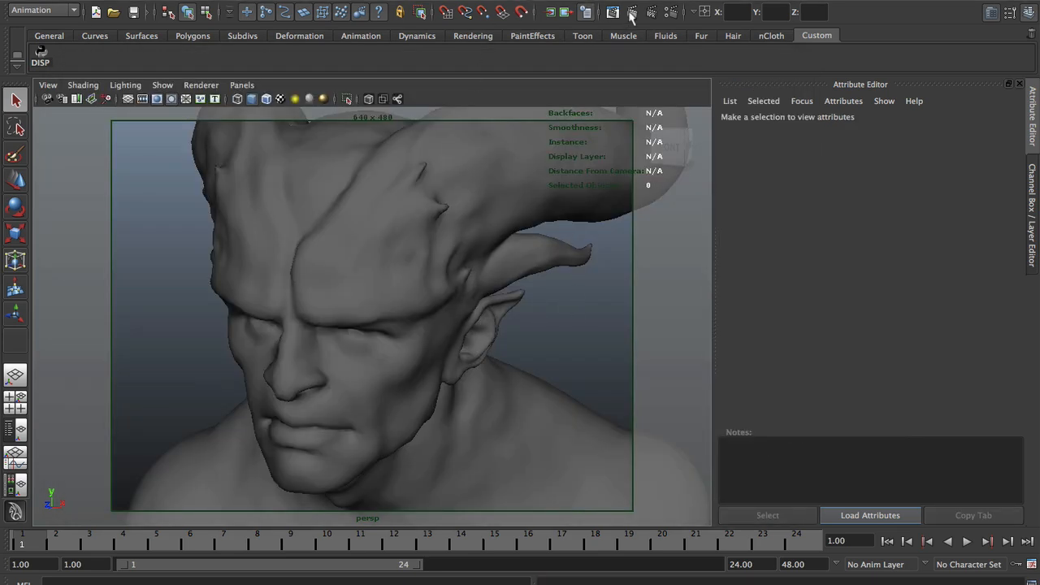
pyautogui.moveTo(634, 11)
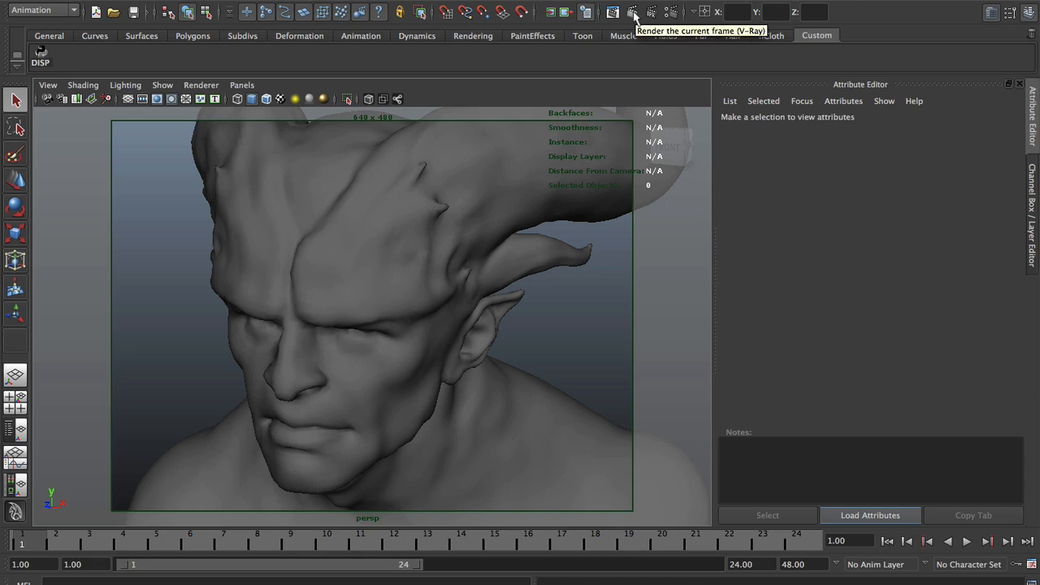
# - Start a V-Ray render of the current frame of the displaced head
pyautogui.click(634, 11)
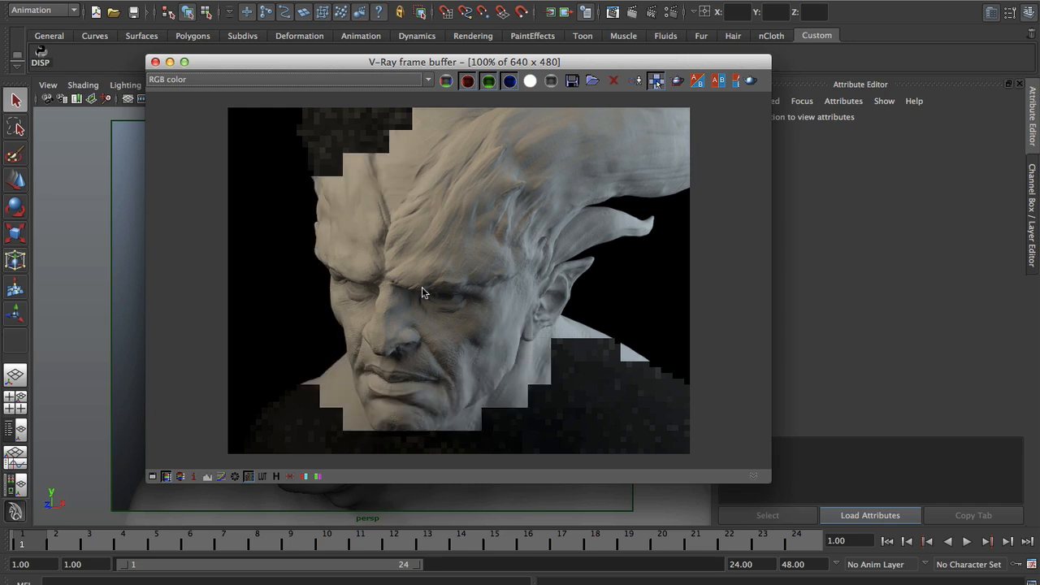
pyautogui.moveTo(506, 266)
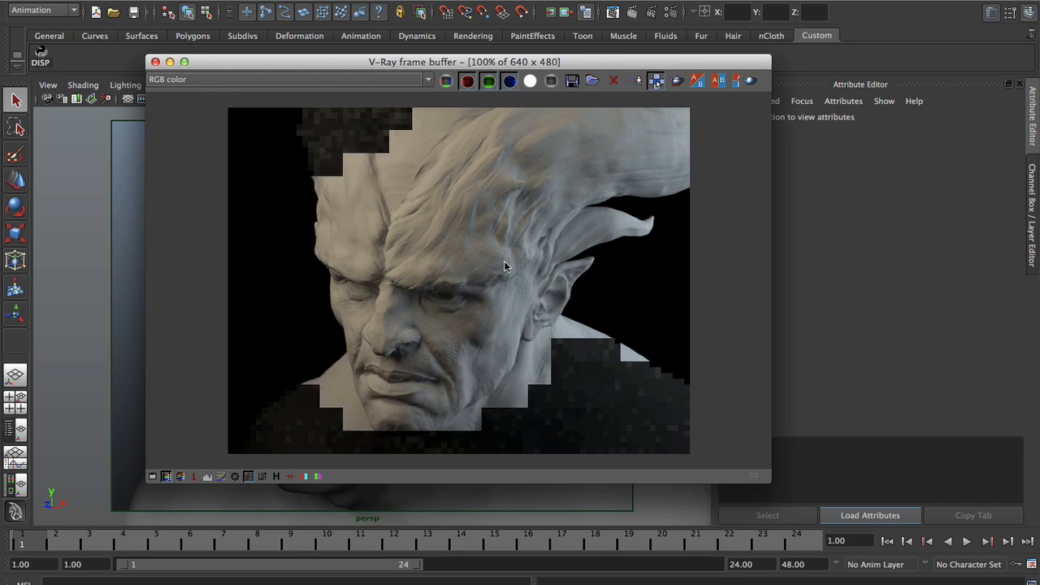
pyautogui.moveTo(507, 258)
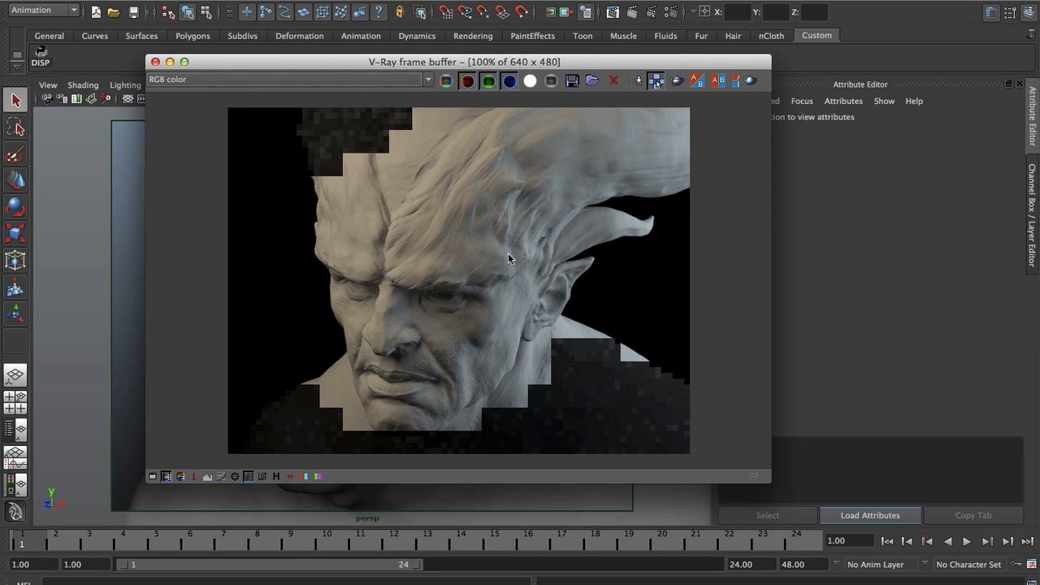
pyautogui.moveTo(504, 253)
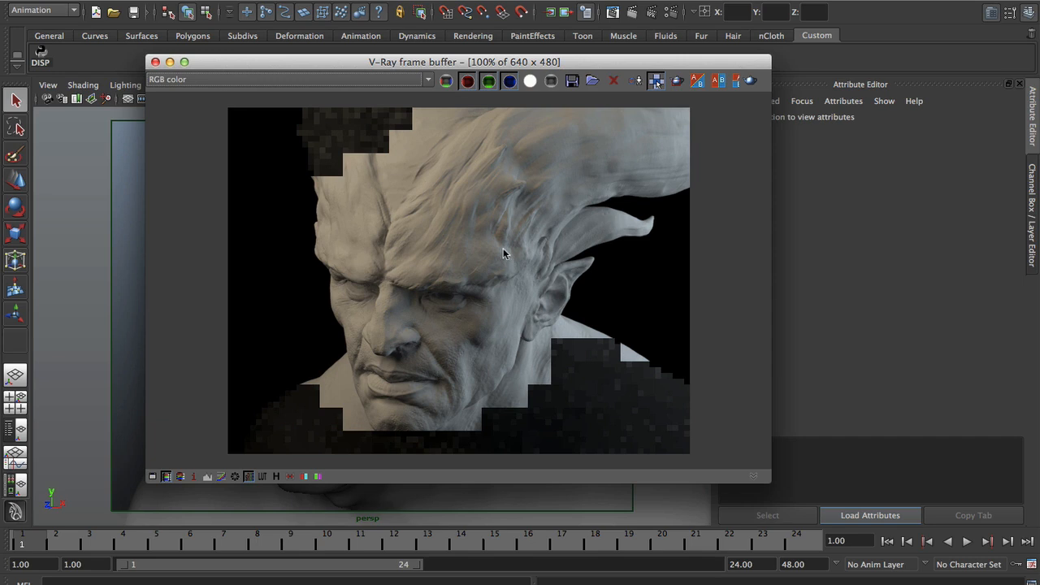